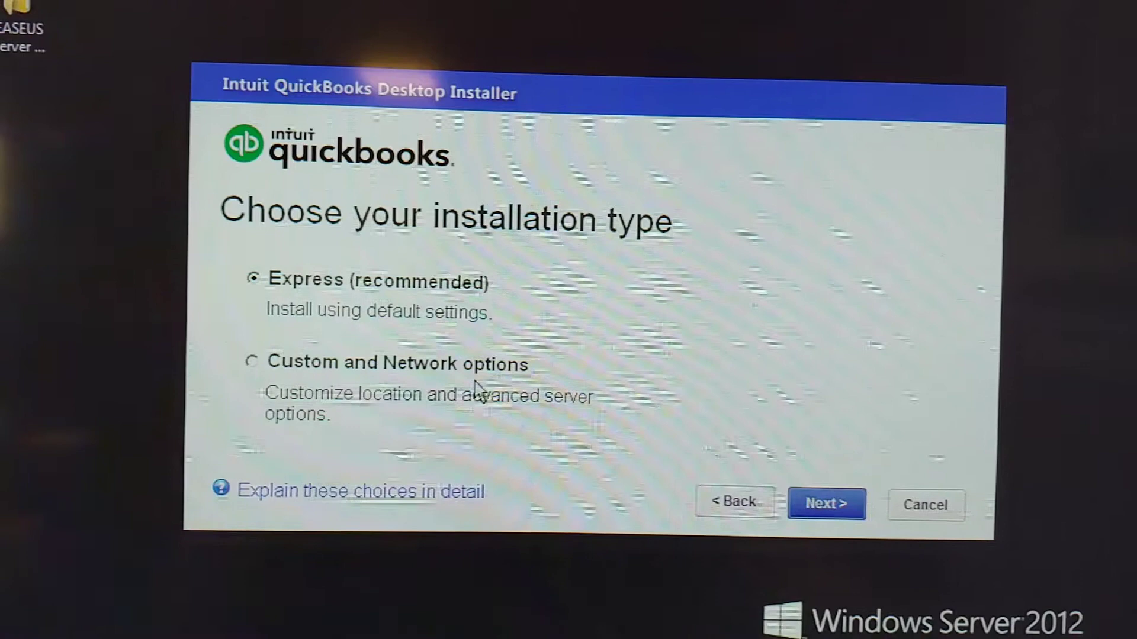
Step: Choose the 'Custom and Network options' installation type and continue to the network options
left_click(252, 359)
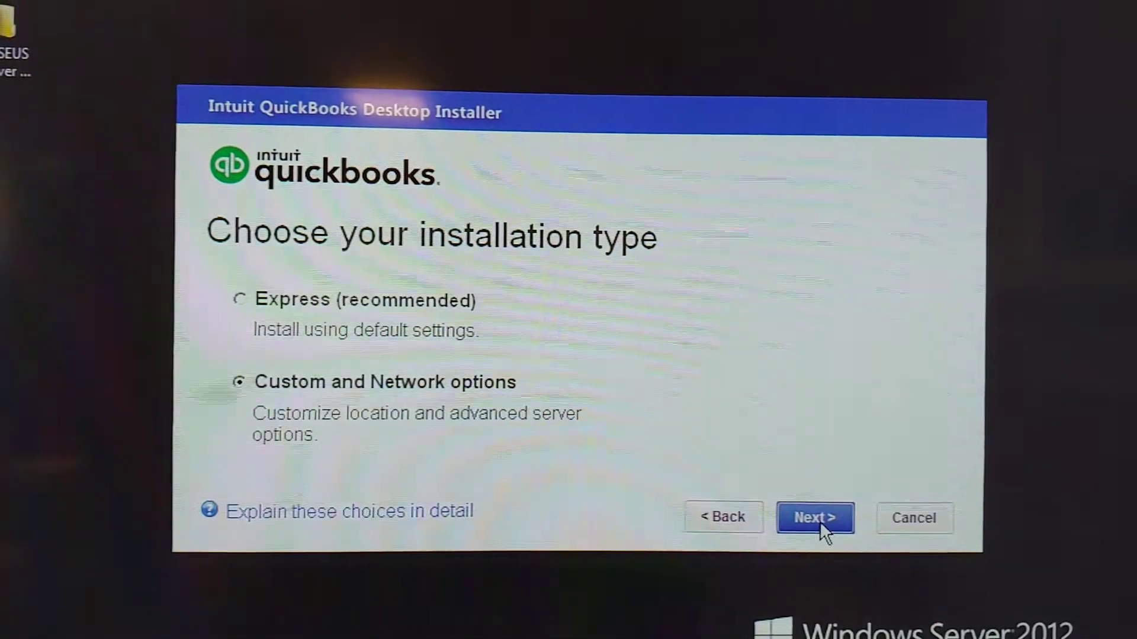
left_click(815, 518)
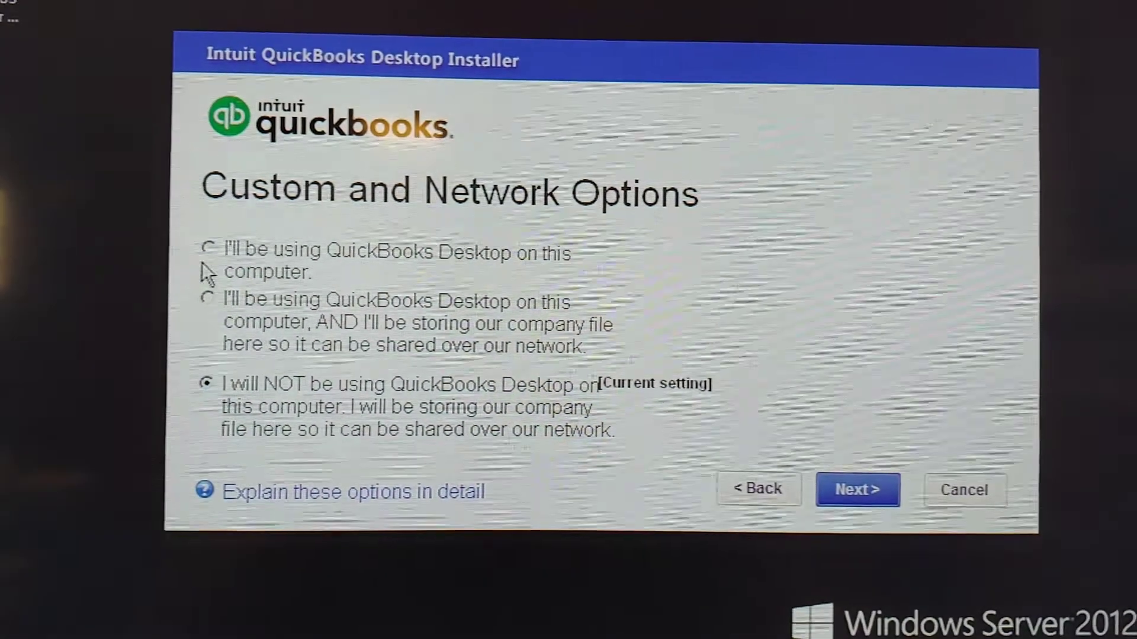
Step: Select local use plus network sharing of the company file, then start installing QuickBooks Pro 2020
left_click(211, 313)
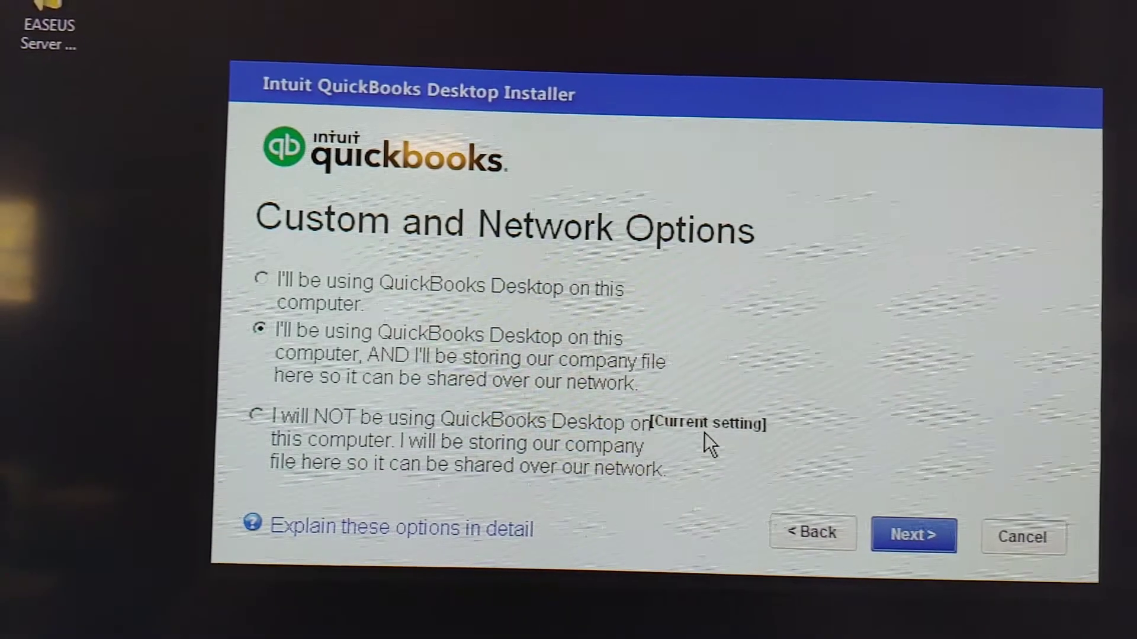
mouse_move(815, 539)
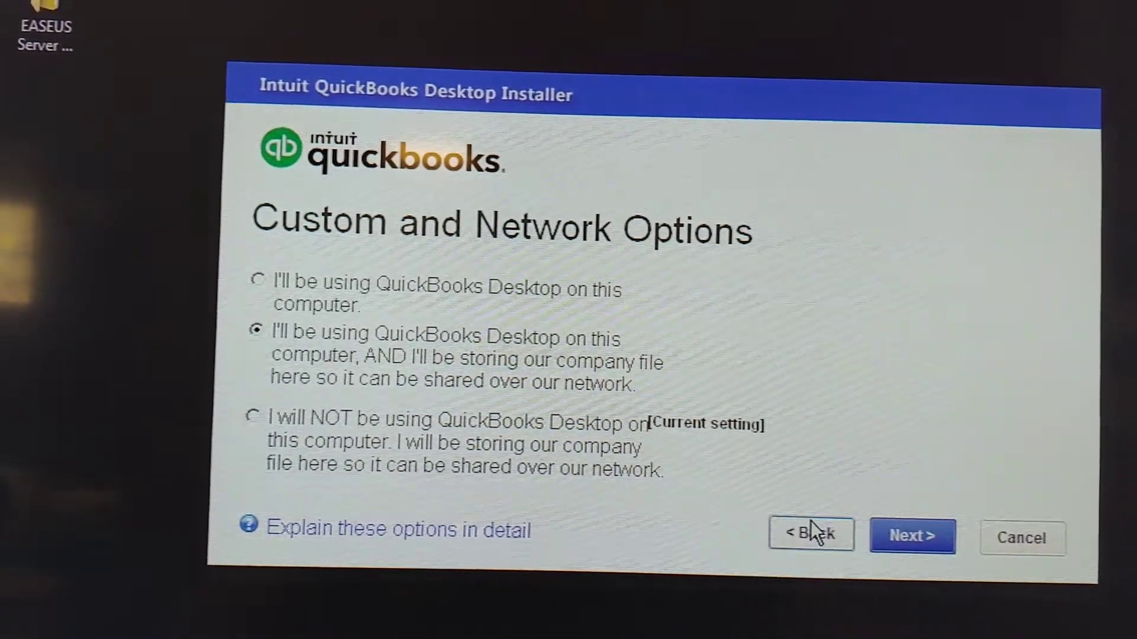
left_click(912, 535)
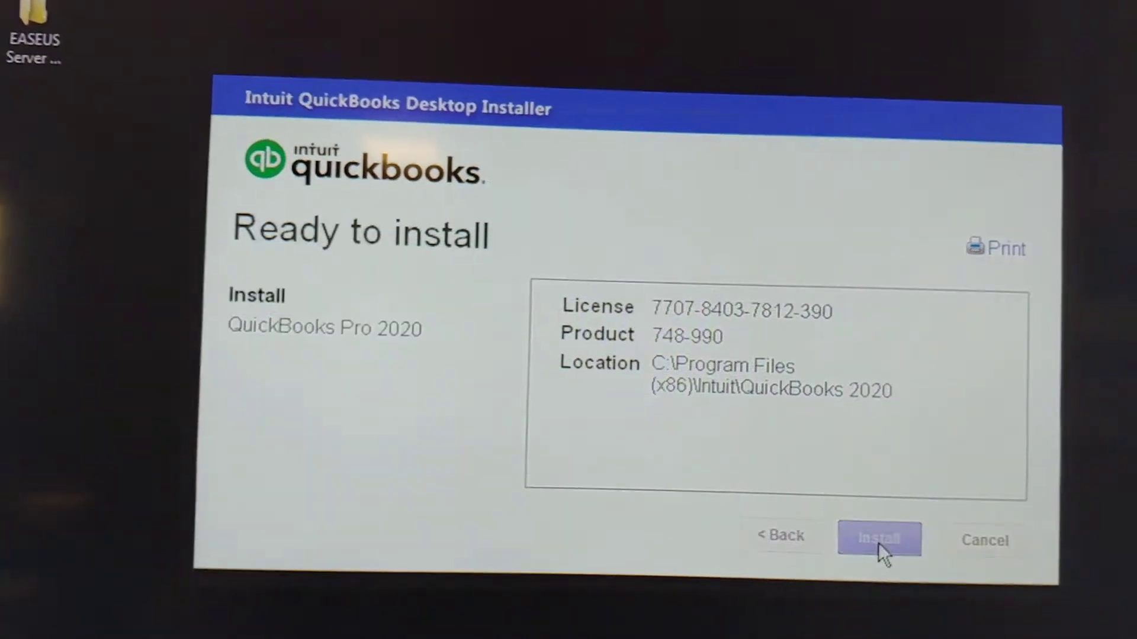
left_click(879, 538)
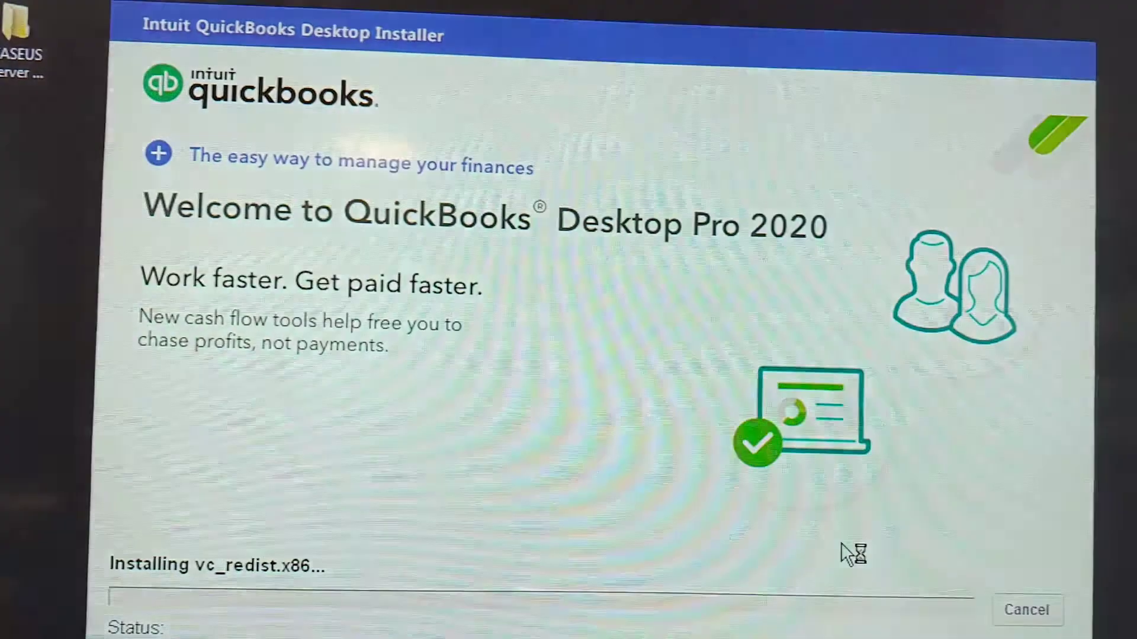